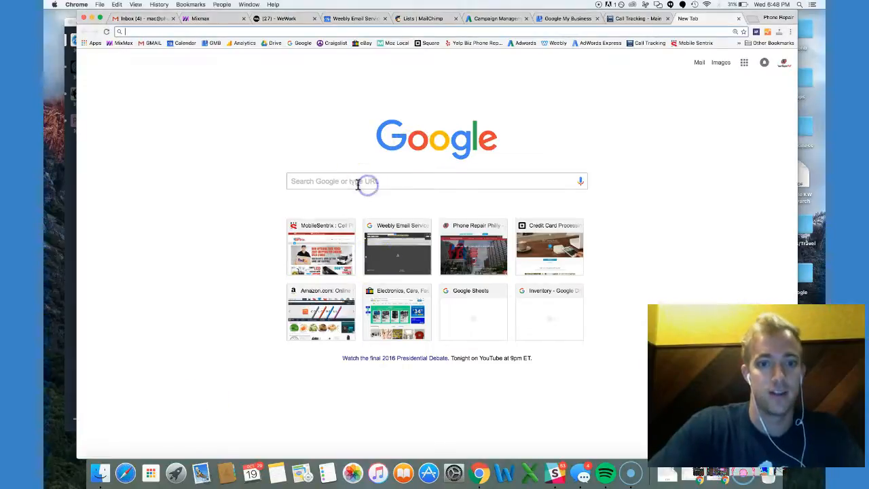
Search Google for 'google local business'.
type("google local business")
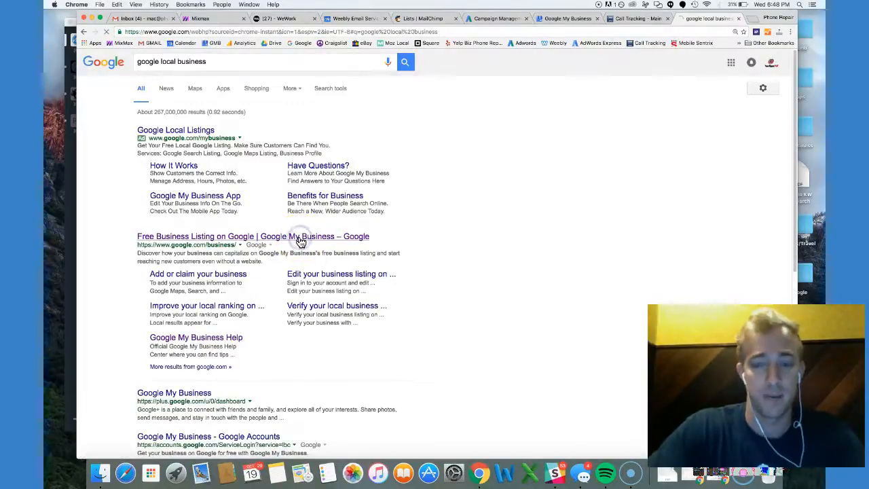
Sign in to Google My Business from the search result to reach the three-location list.
left_click(253, 236)
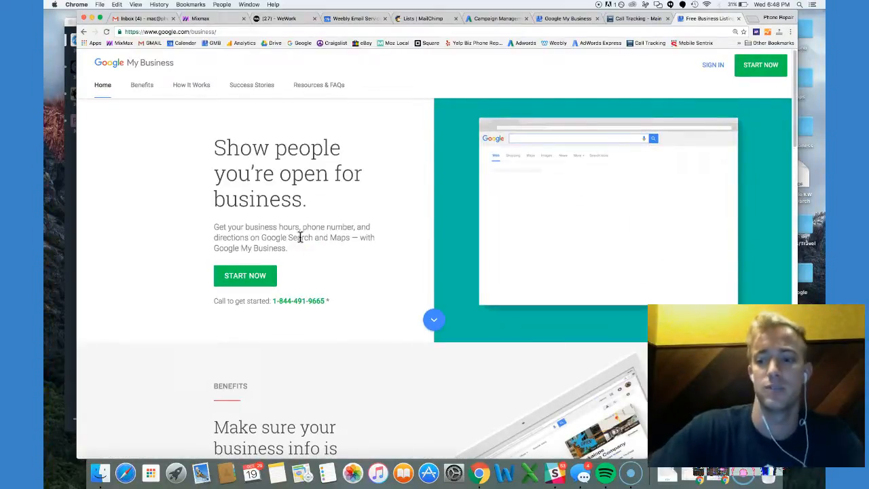
mouse_move(713, 64)
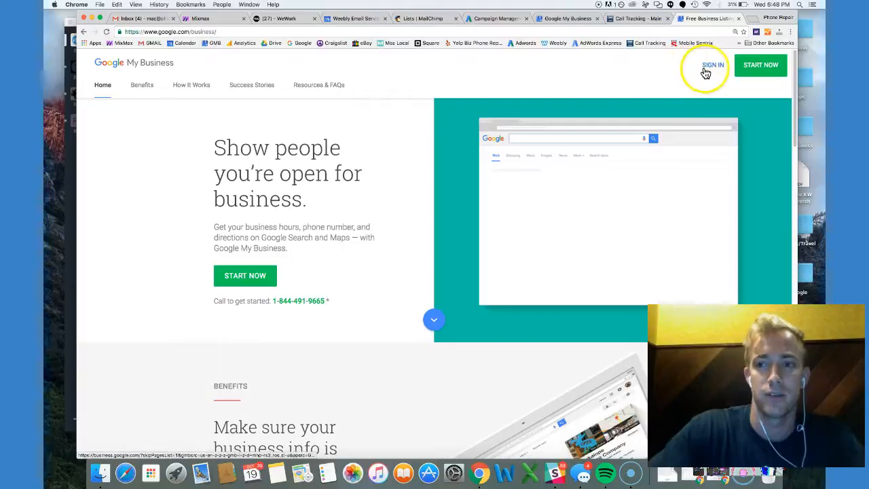
left_click(705, 65)
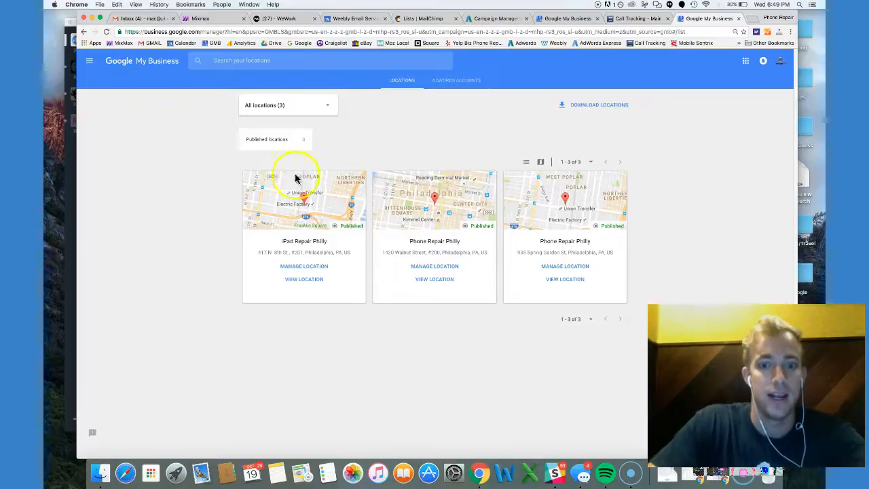
mouse_move(562, 267)
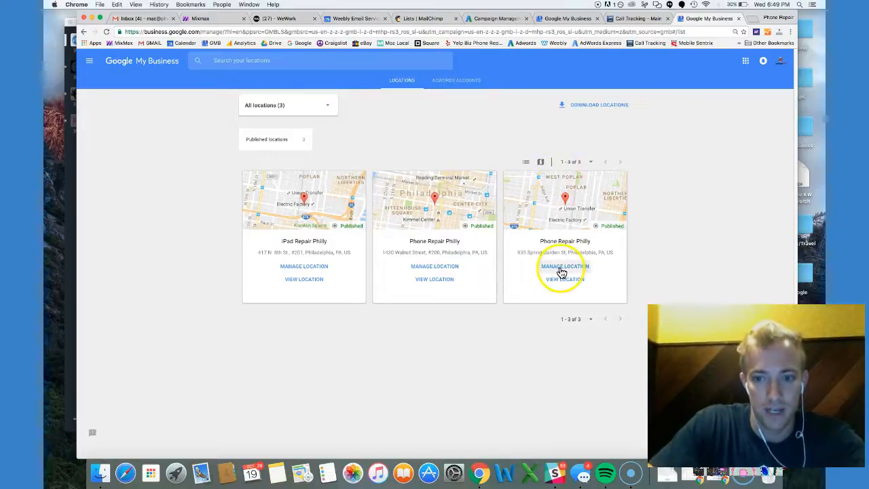
Manage the 935 Spring Garden Phone Repair Philly location and bring up its navigation menu.
left_click(564, 266)
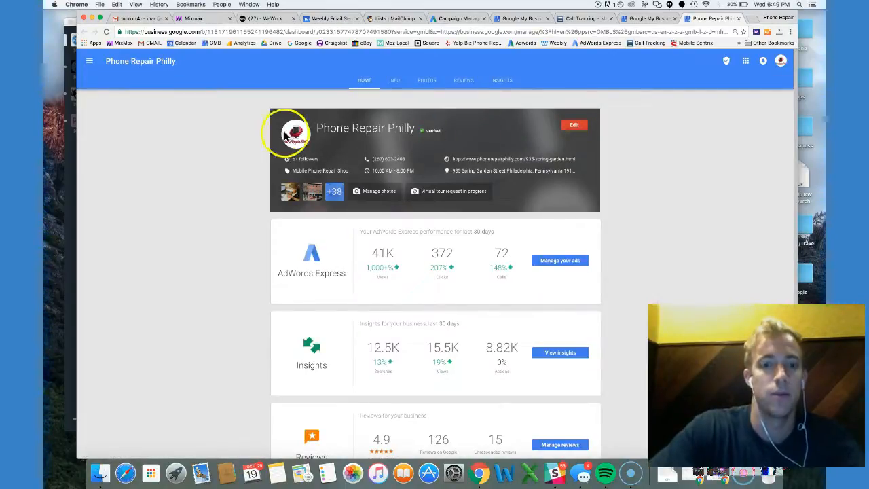
scroll("down", 3)
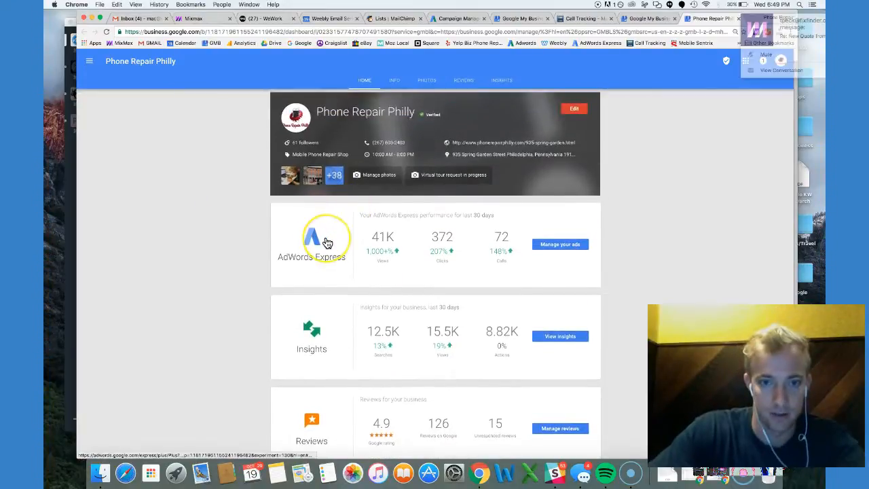
scroll("down", 3)
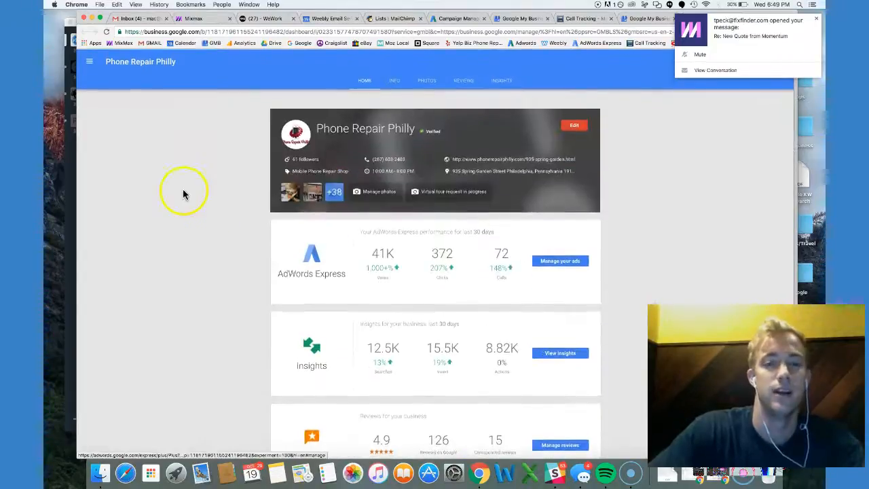
left_click(89, 62)
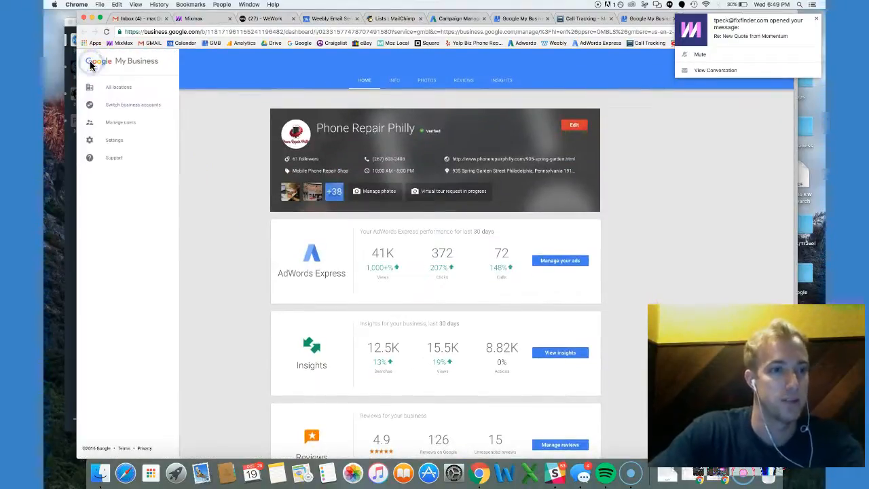
Show the Manage permissions list for Phone Repair Philly via Manage users.
left_click(91, 62)
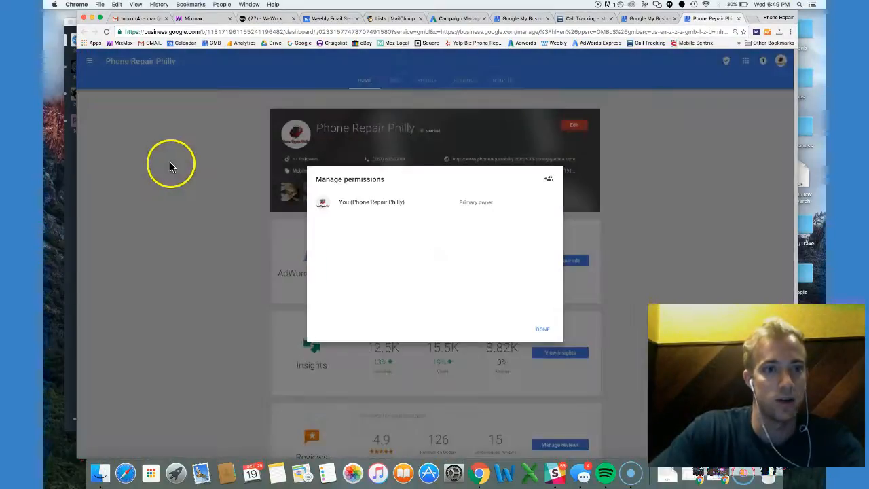
mouse_move(502, 257)
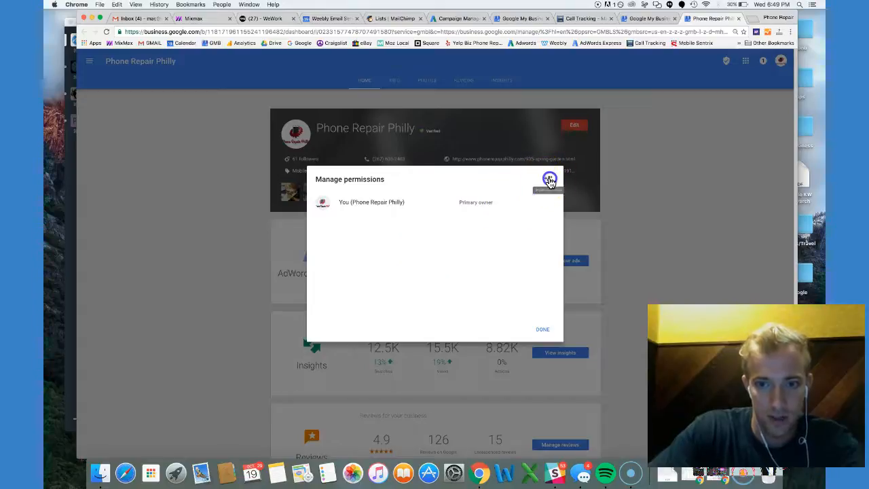
Add Momentum Digital (found by 'mac') and invite it as a Manager.
left_click(549, 179)
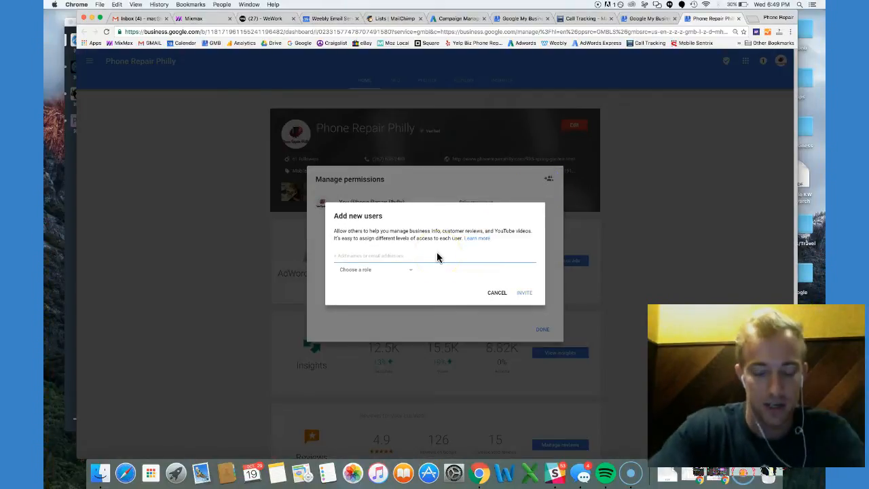
type("macgir")
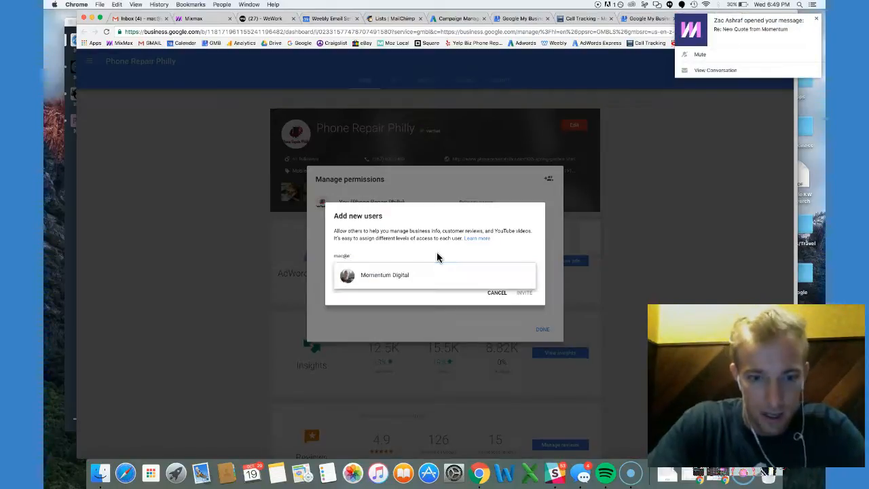
left_click(384, 275)
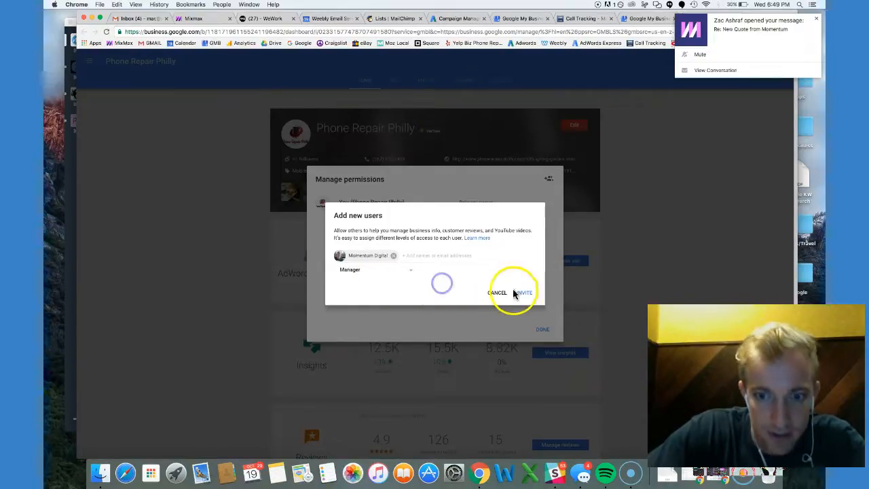
left_click(525, 292)
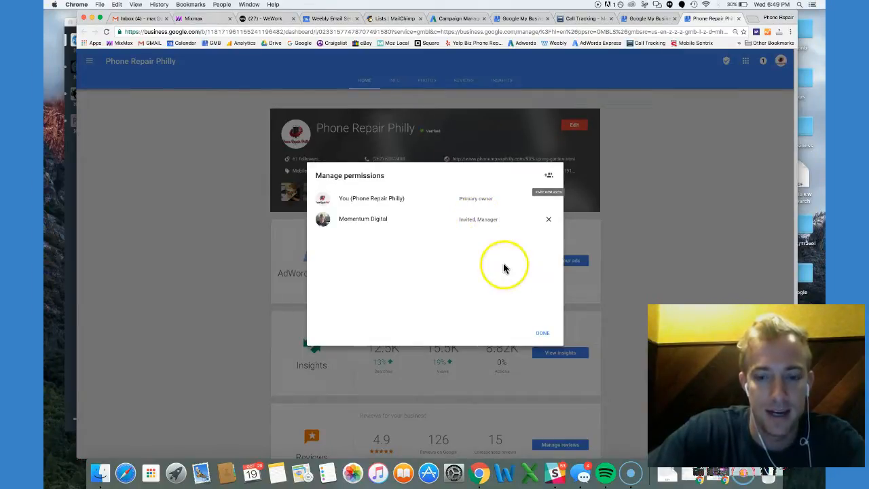
Finish with DONE and view the Phone Repair Philly info page with address and hours.
left_click(543, 333)
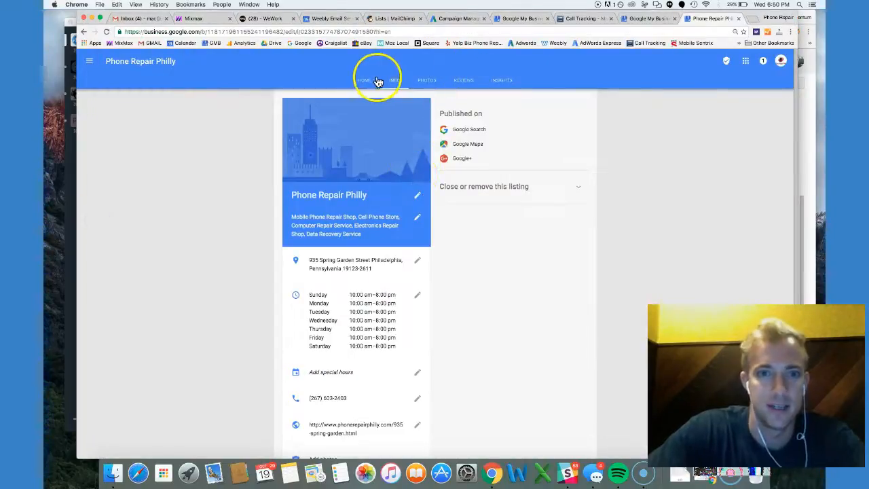
Return via HOME to the account's list of all three Philadelphia locations.
left_click(642, 18)
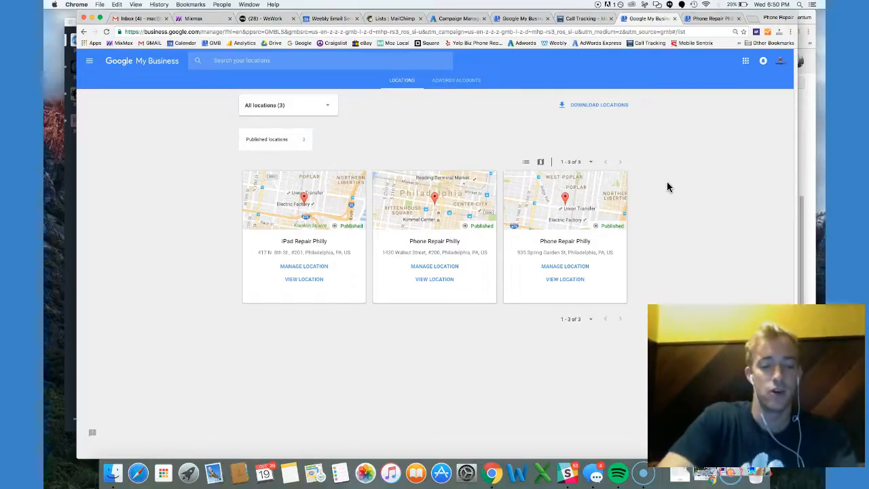
mouse_move(61, 445)
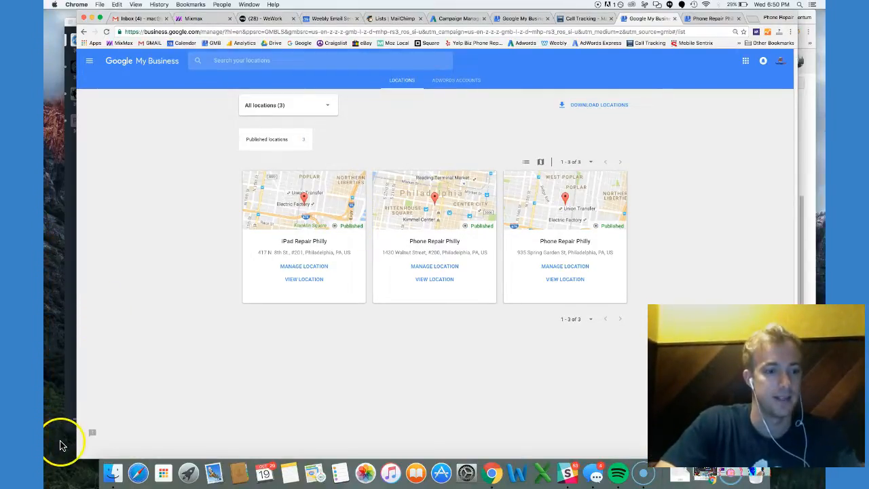